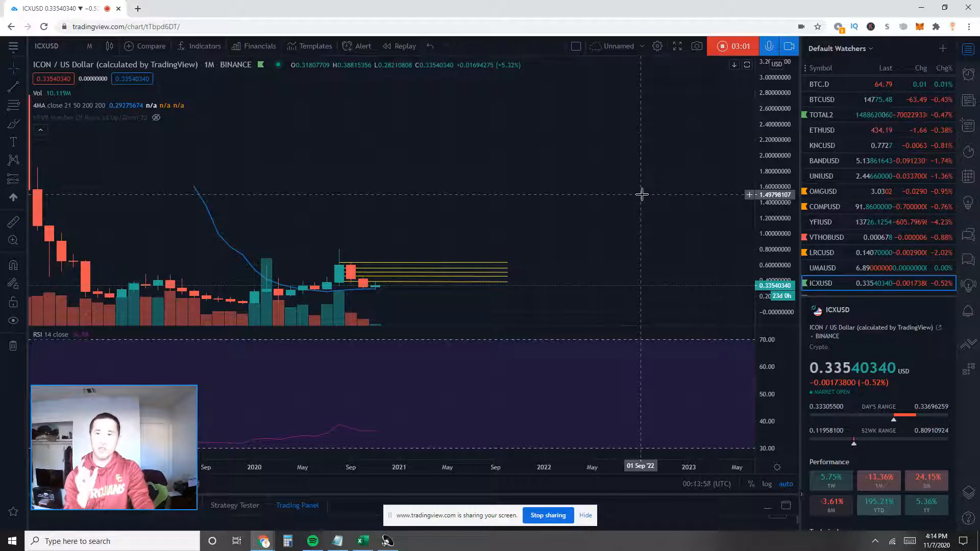
pyautogui.moveTo(602, 210)
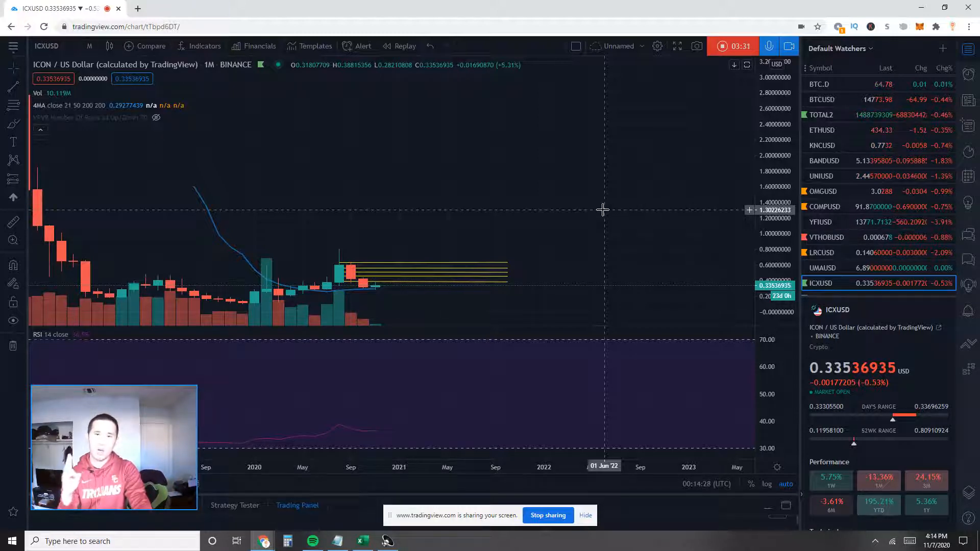
pyautogui.moveTo(575, 194)
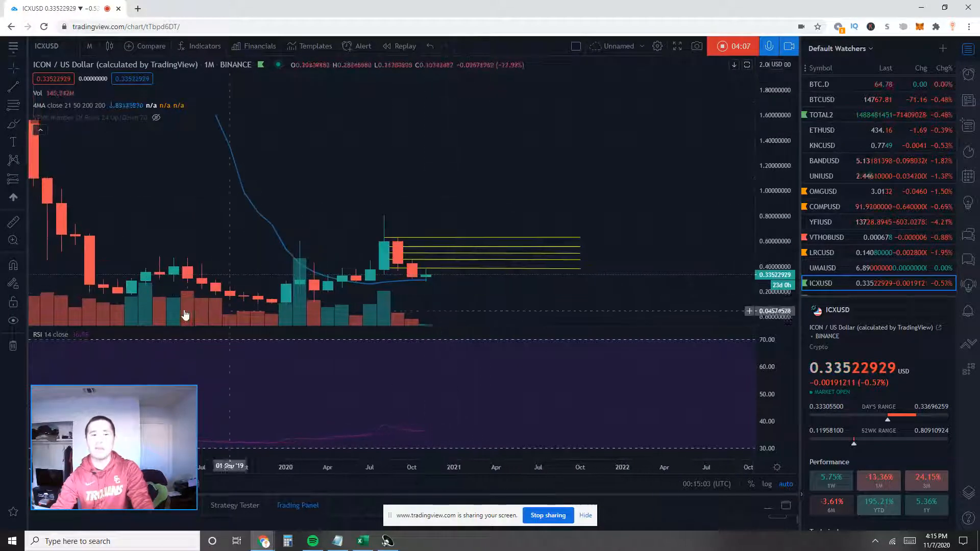
pyautogui.moveTo(274, 308)
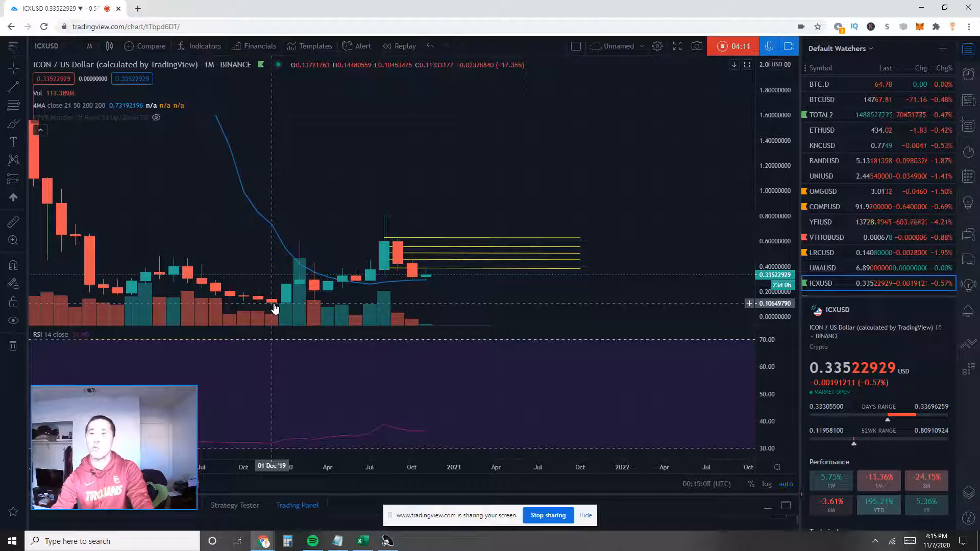
pyautogui.moveTo(315, 292)
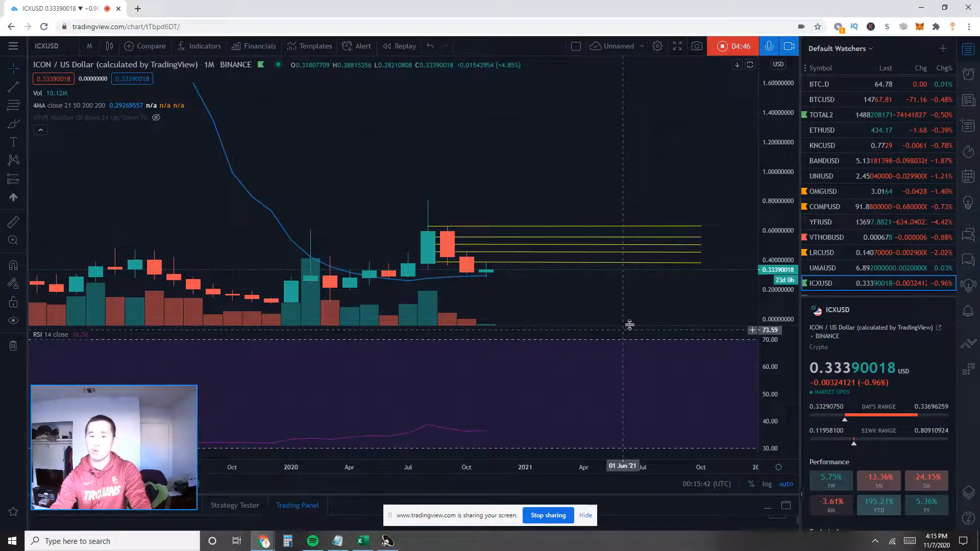
pyautogui.moveTo(602, 276)
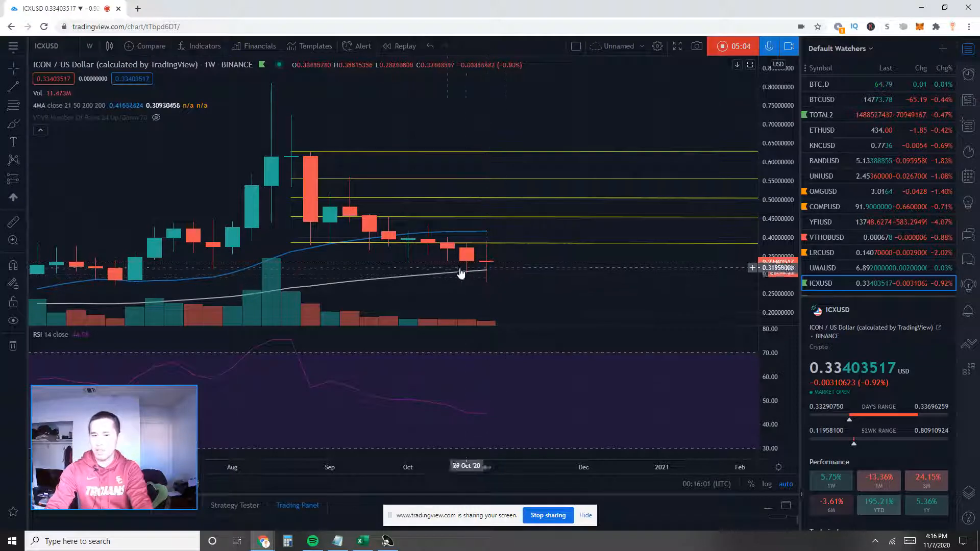
pyautogui.moveTo(507, 265)
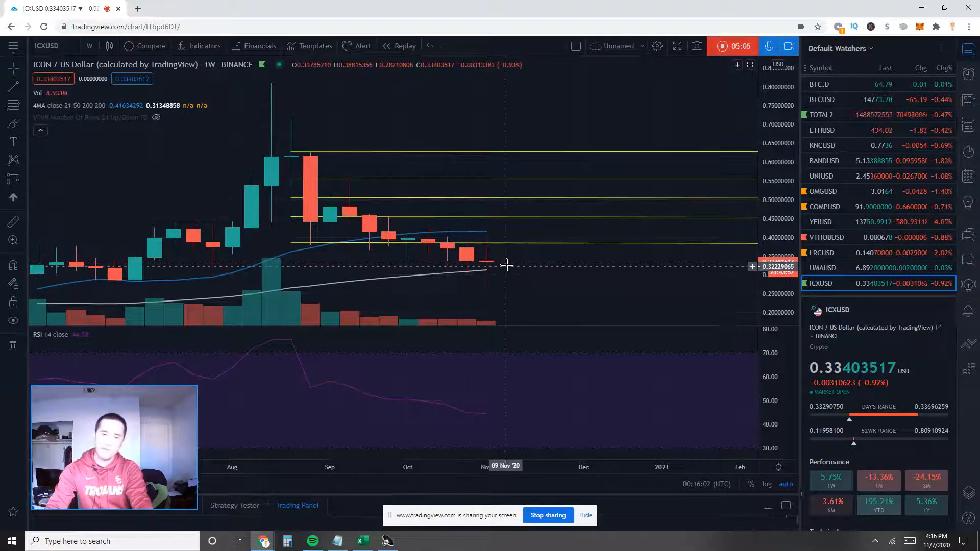
pyautogui.moveTo(410, 284)
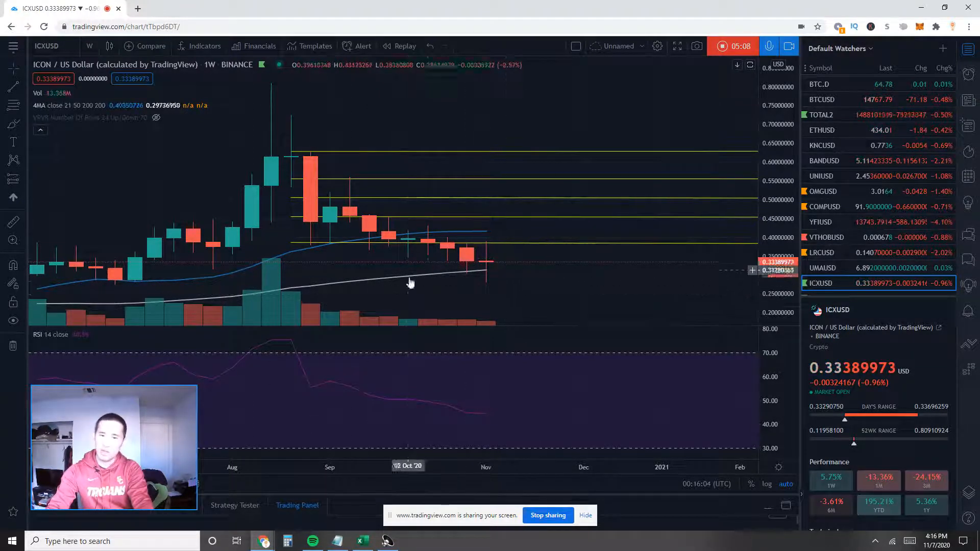
pyautogui.moveTo(498, 277)
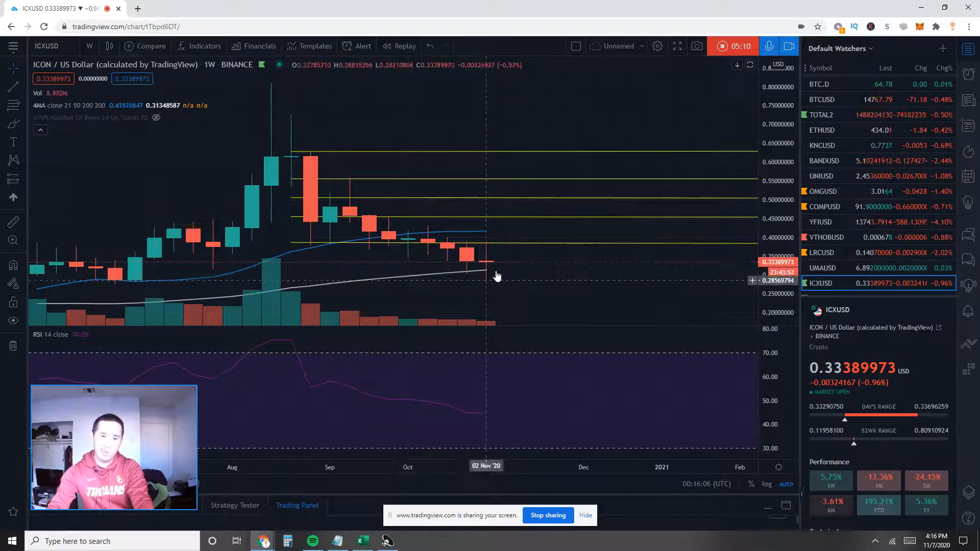
pyautogui.moveTo(499, 264)
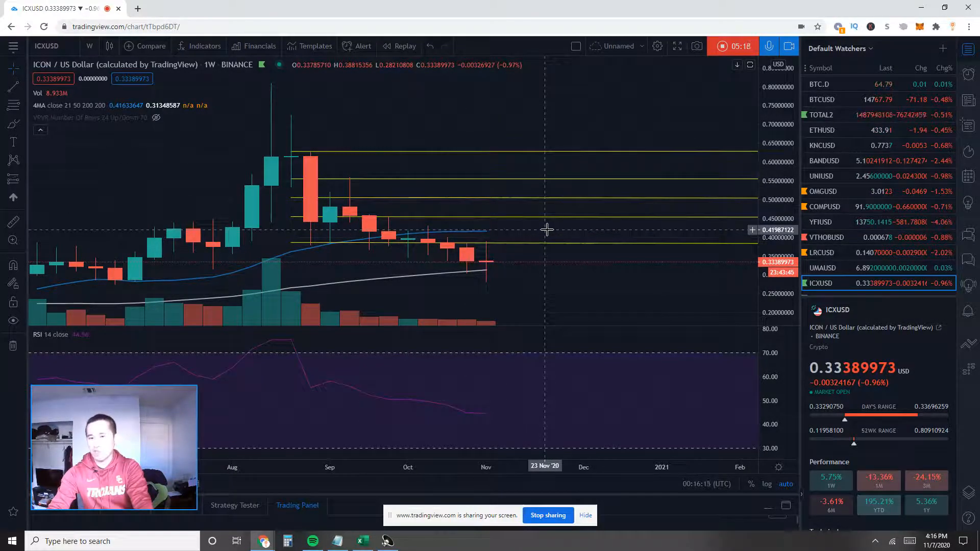
# - Switch the ICON/USD chart to 3-day candles and reopen the interval list
pyautogui.click(90, 46)
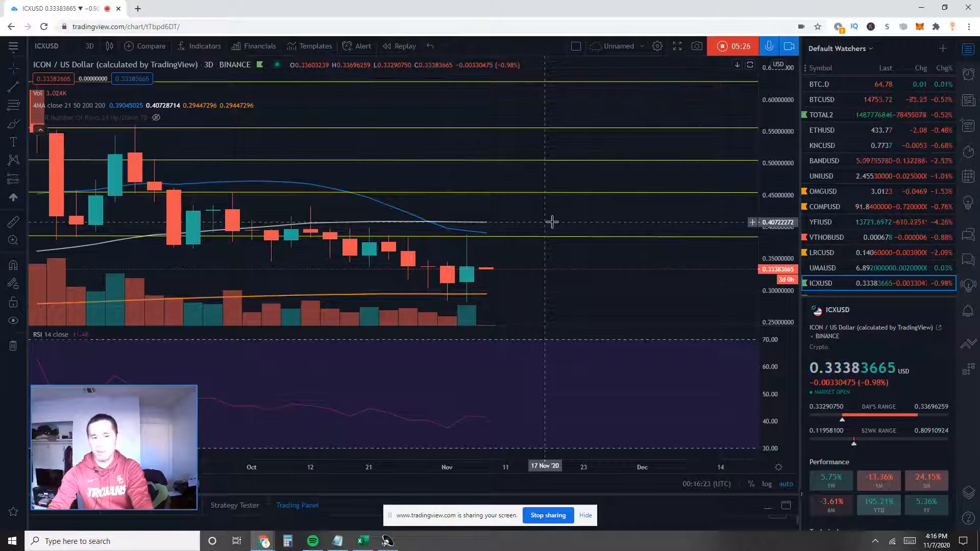
pyautogui.moveTo(534, 220)
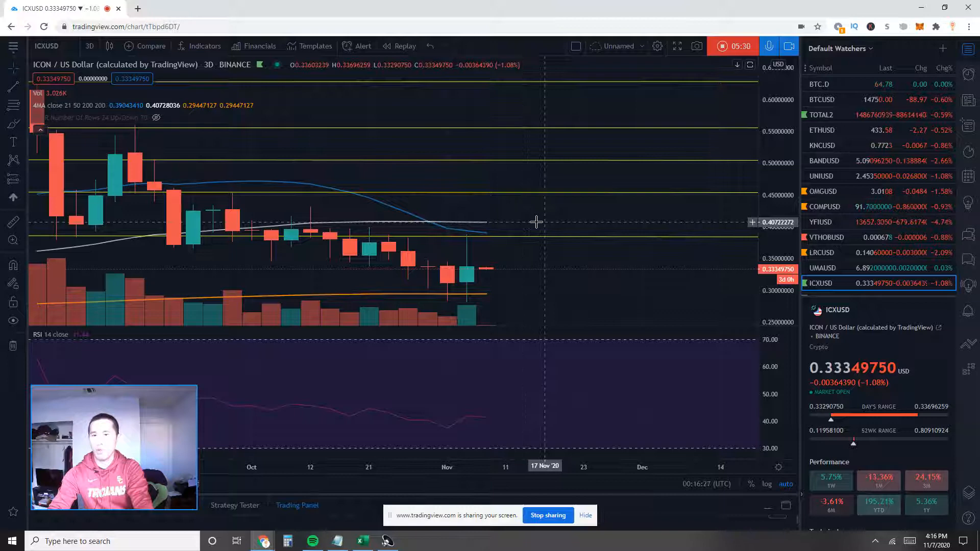
pyautogui.click(89, 46)
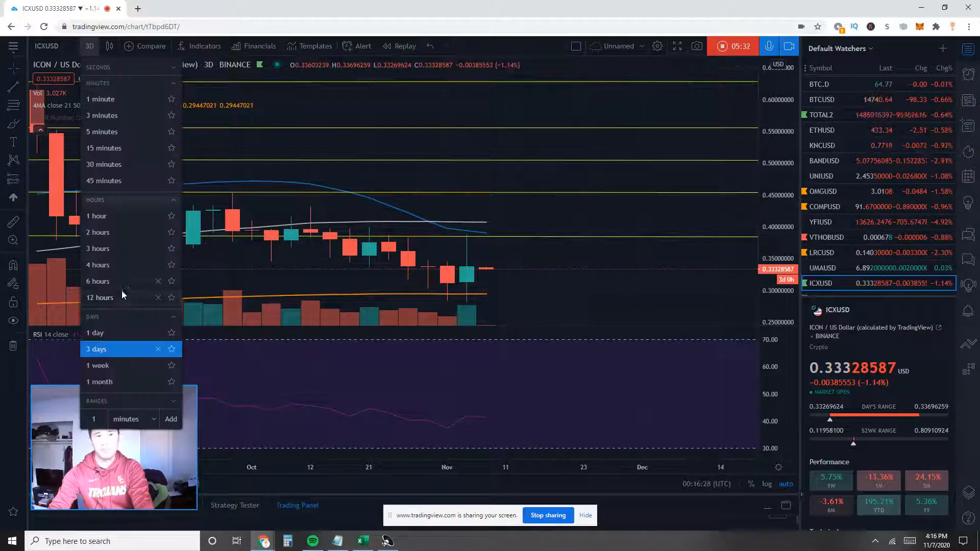
# - Set the ICON/USD chart to the 1 day interval
pyautogui.click(95, 333)
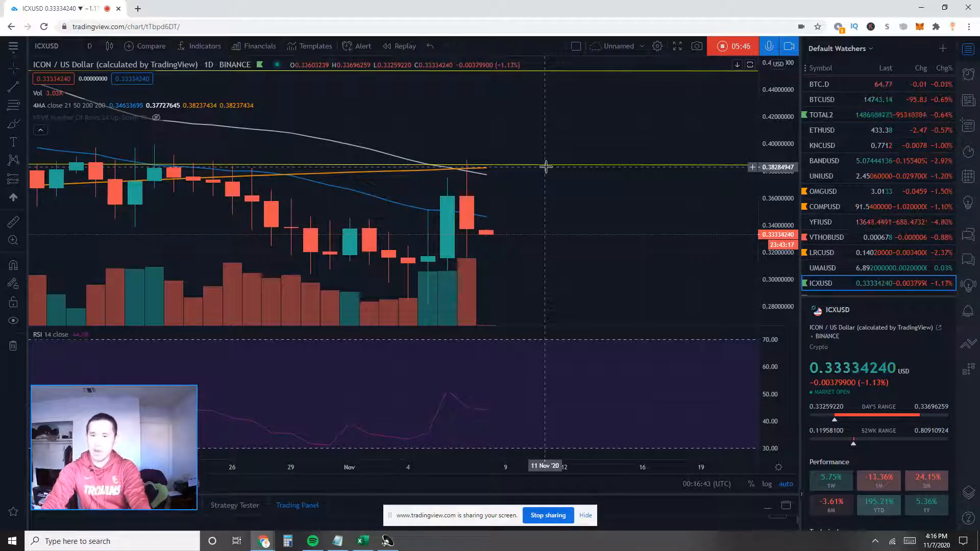
pyautogui.moveTo(522, 259)
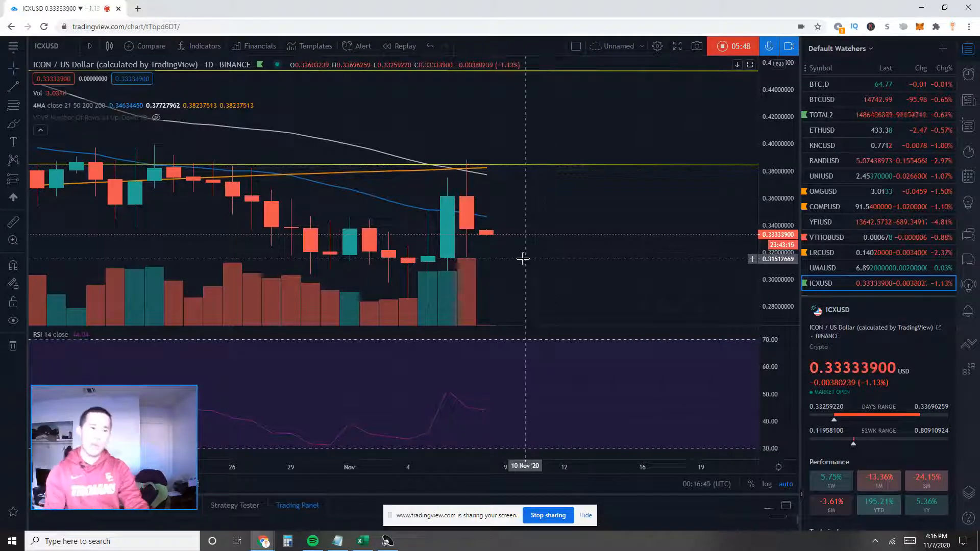
pyautogui.moveTo(594, 270)
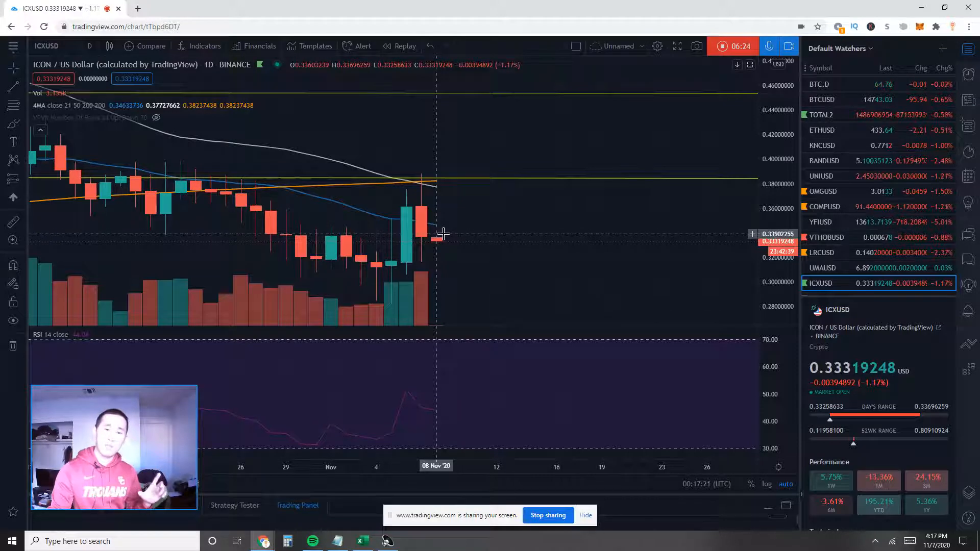
pyautogui.moveTo(521, 165)
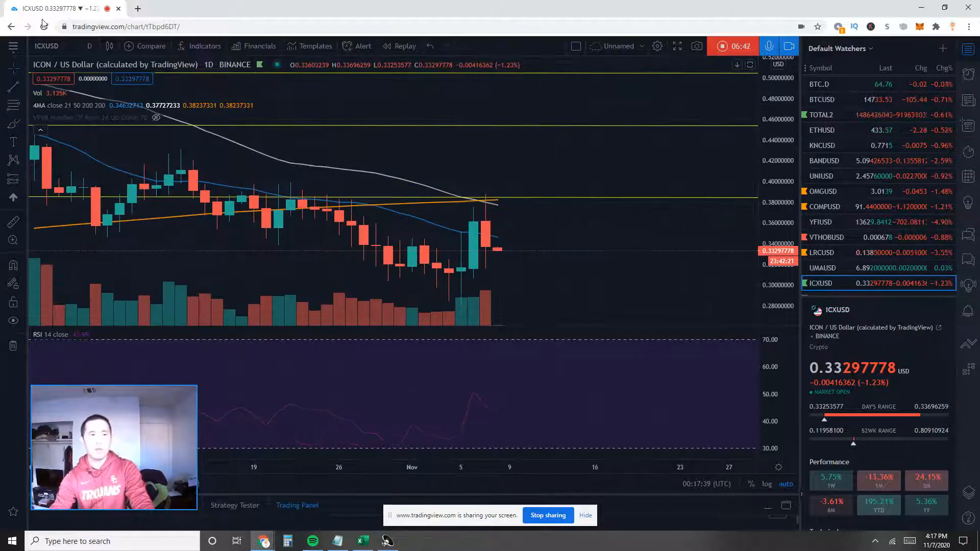
pyautogui.moveTo(534, 253)
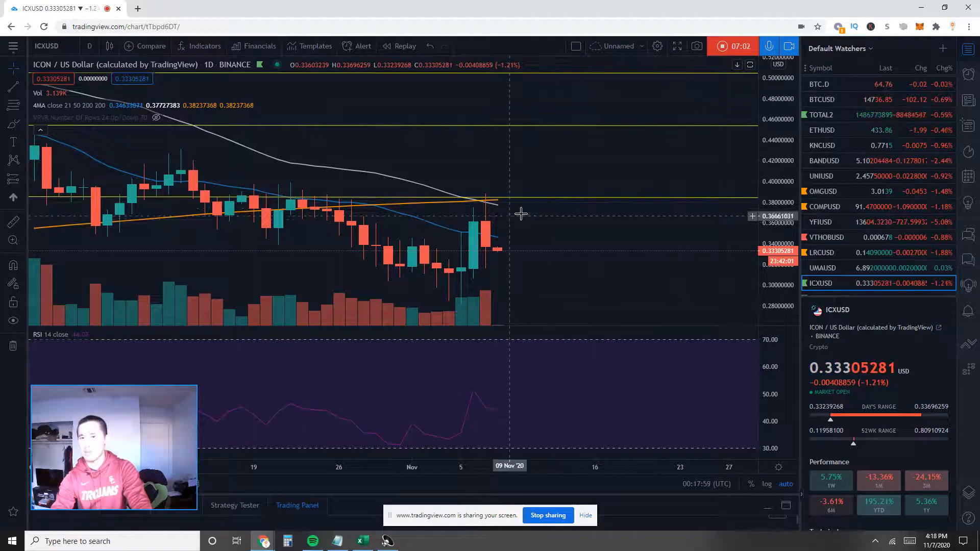
pyautogui.moveTo(569, 190)
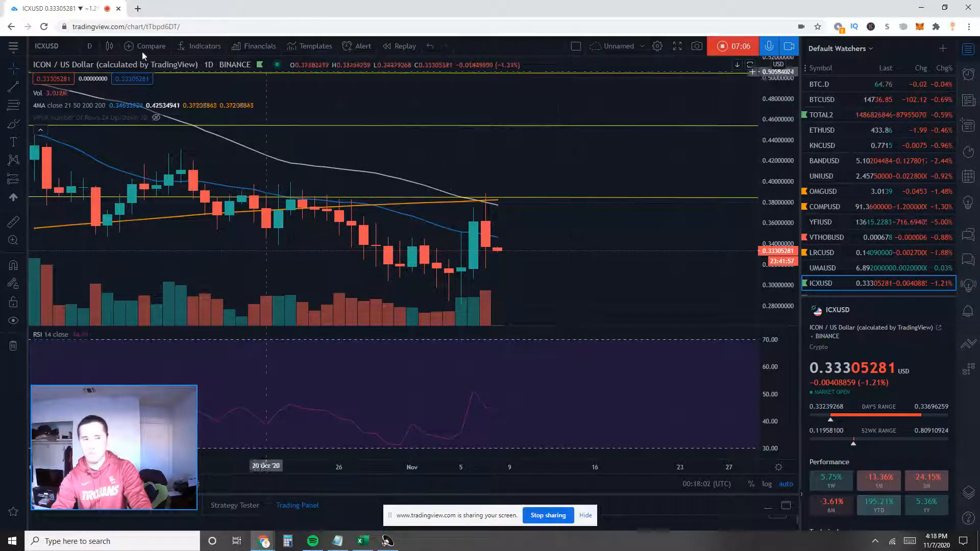
# - Return the ICON/USD chart to the 1M monthly interval
pyautogui.click(90, 47)
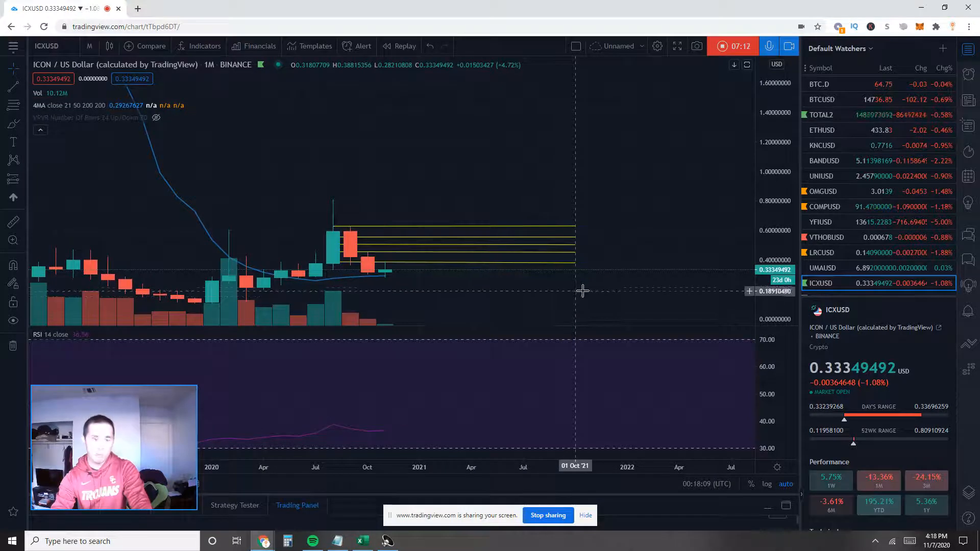
pyautogui.moveTo(583, 285)
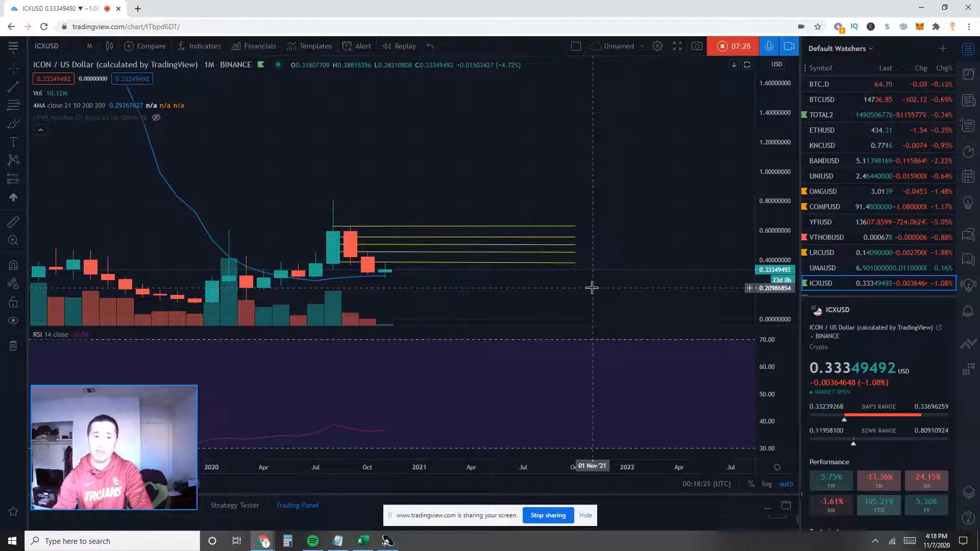
pyautogui.moveTo(624, 275)
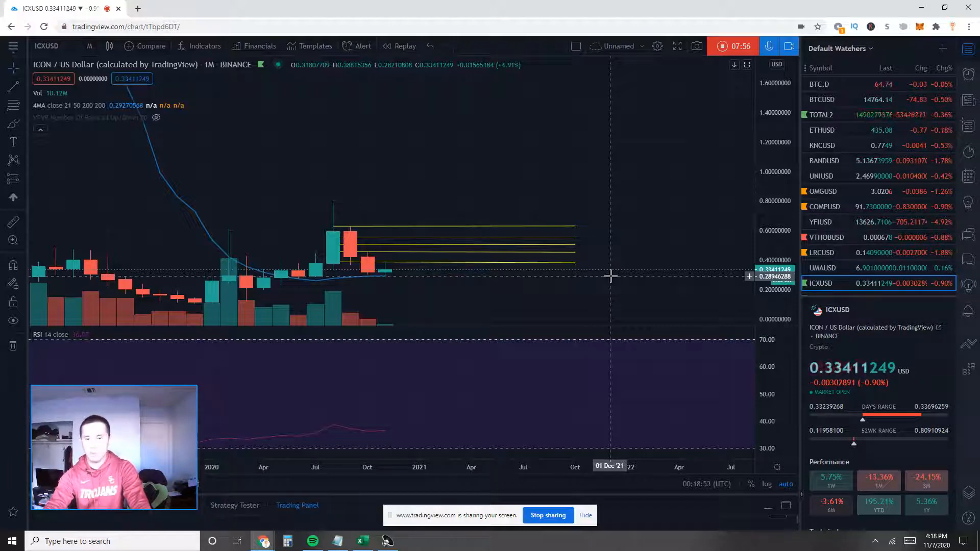
pyautogui.moveTo(655, 190)
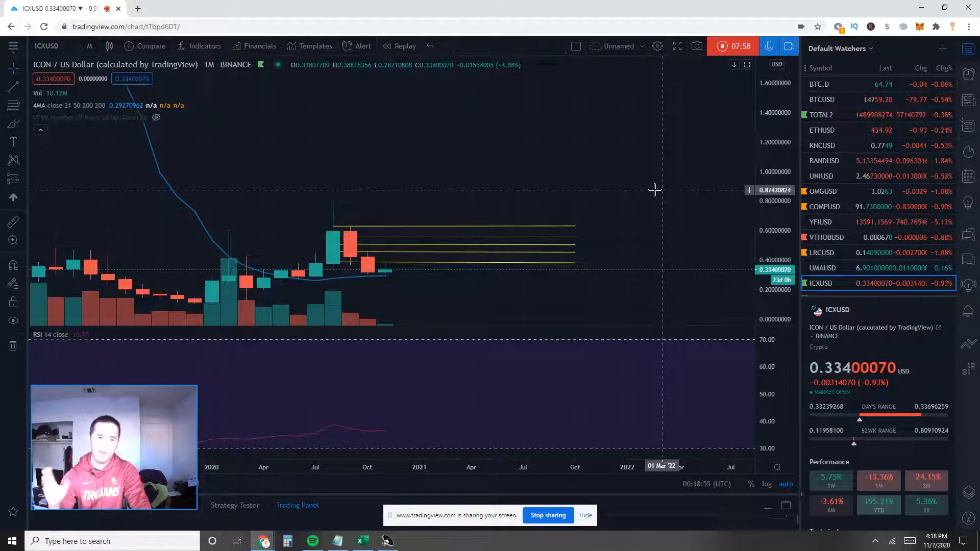